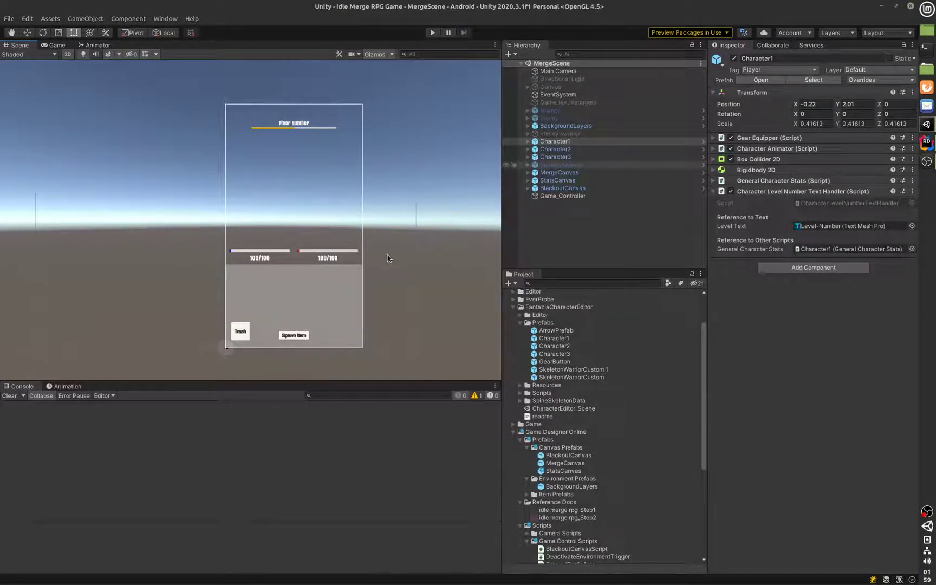
{"action": "mouse_move", "coordinate": [428, 220]}
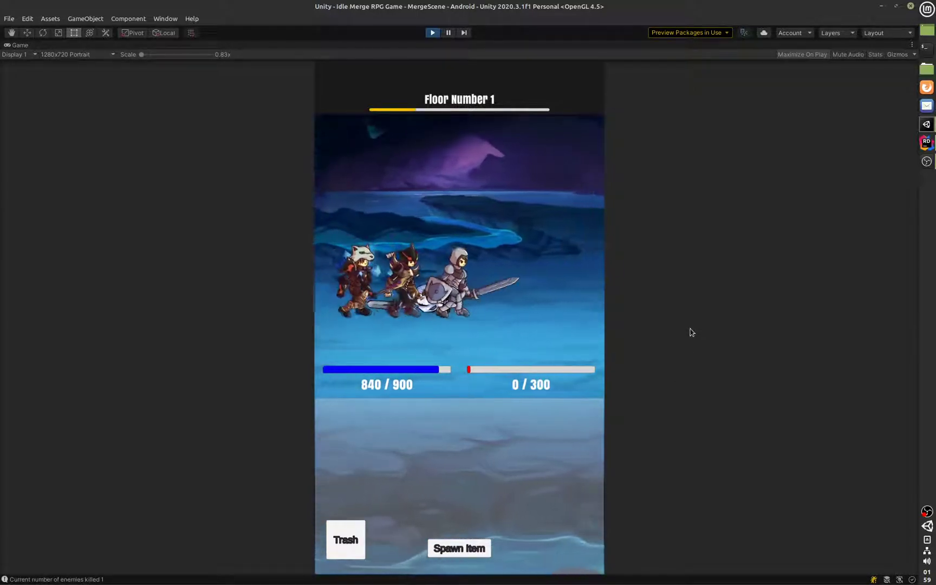
Watch the three heroes defeat three floor-1 enemies, then bring up GameControl.cs in Rider.
{"action": "left_click", "coordinate": [459, 548]}
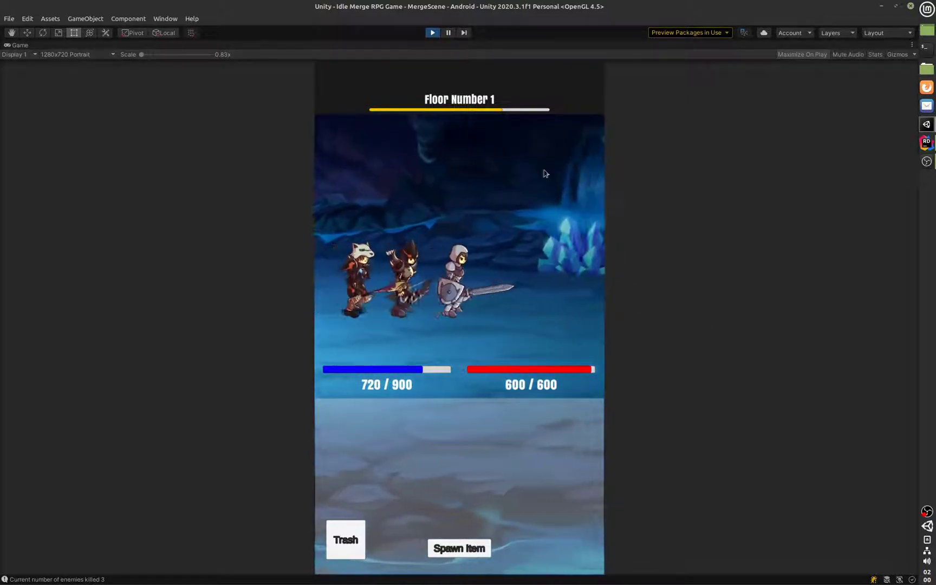
{"action": "mouse_move", "coordinate": [638, 317]}
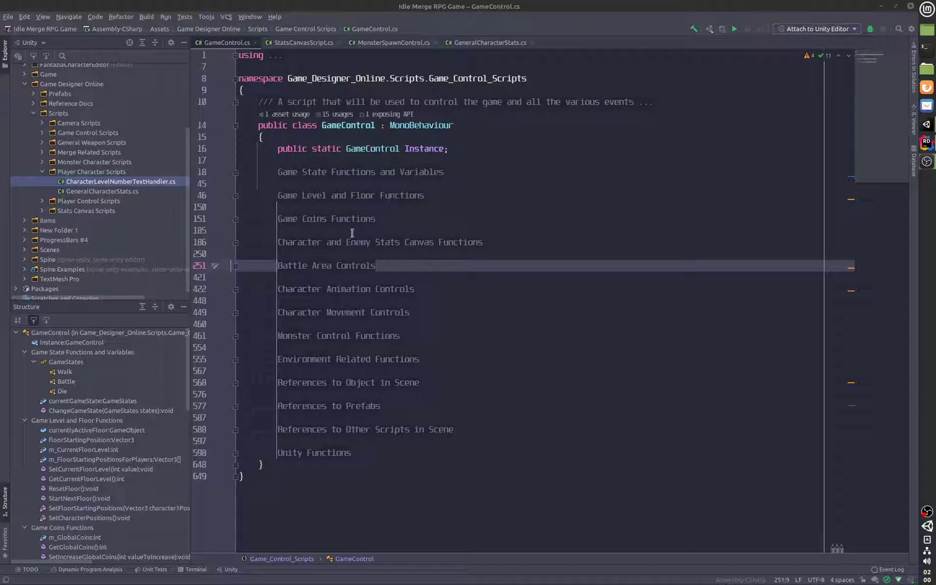
Unfold Battle Area Controls and read EndBattleWithCharactersWinning, EndBattleWithEnemyWinning and the return to walking.
{"action": "left_click", "coordinate": [236, 266]}
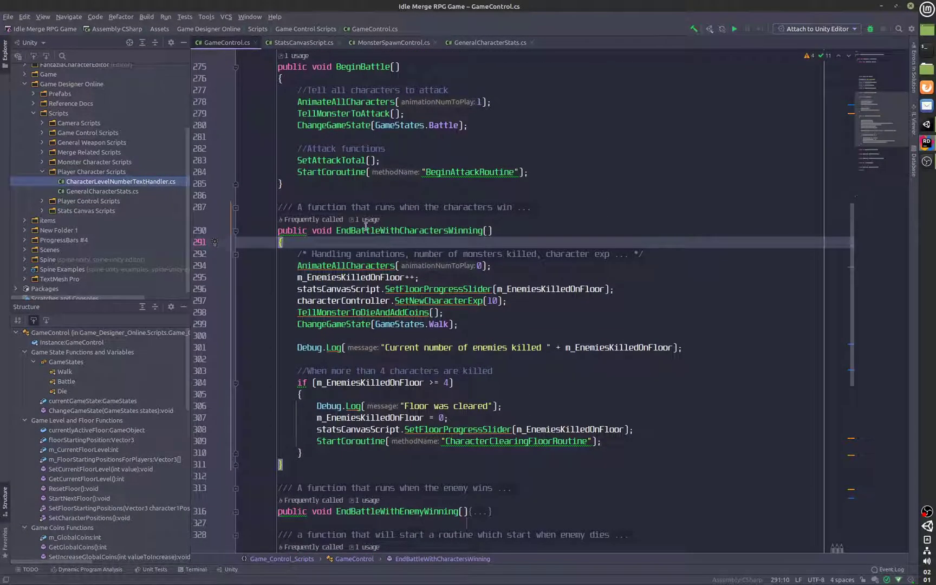
{"action": "scroll", "scroll_direction": "down", "scroll_amount": 3}
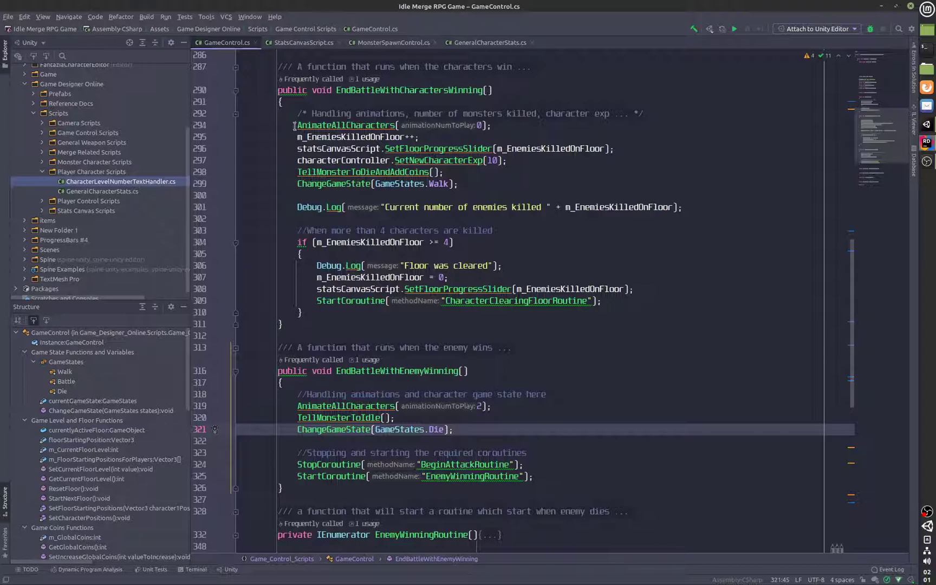
{"action": "scroll", "scroll_direction": "down", "scroll_amount": 3}
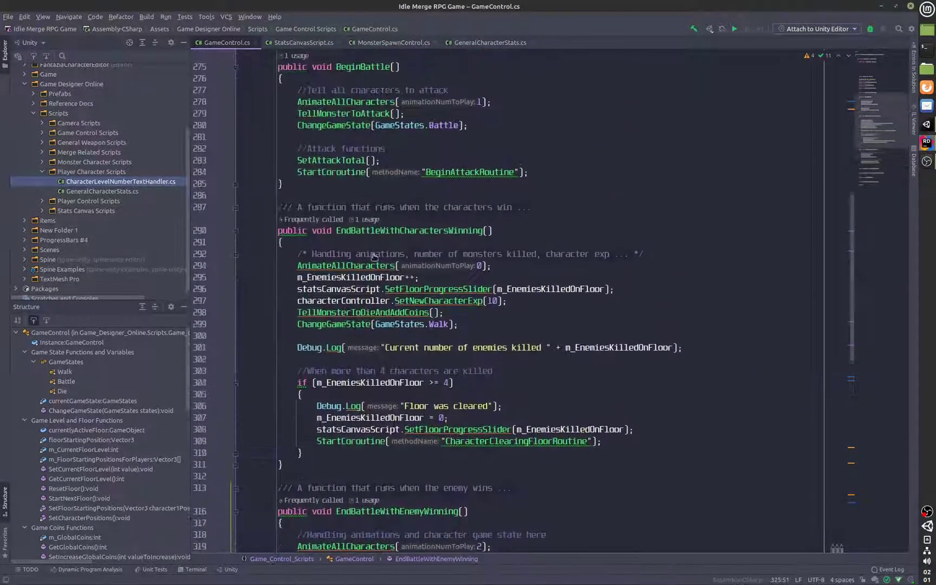
{"action": "scroll", "scroll_direction": "down", "scroll_amount": 3}
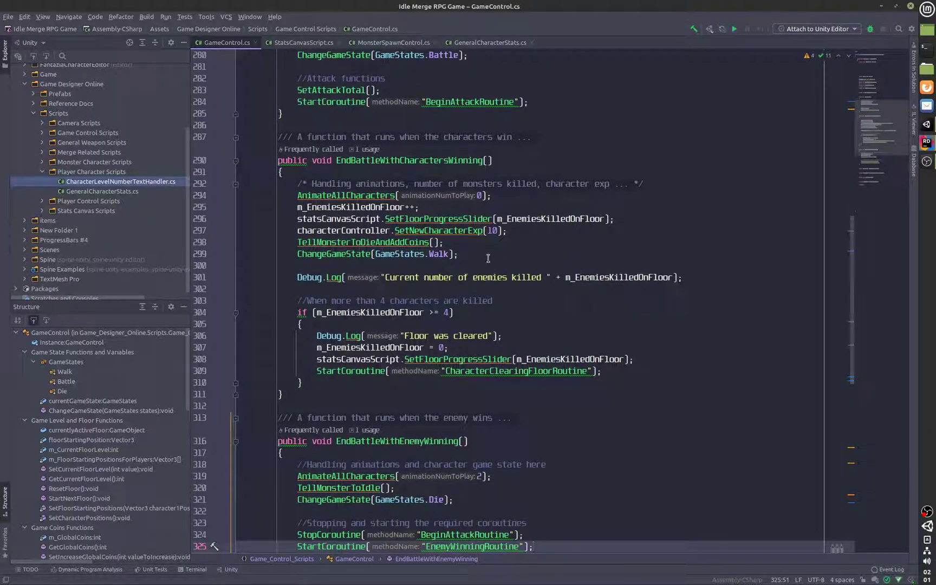
{"action": "left_click", "coordinate": [460, 253]}
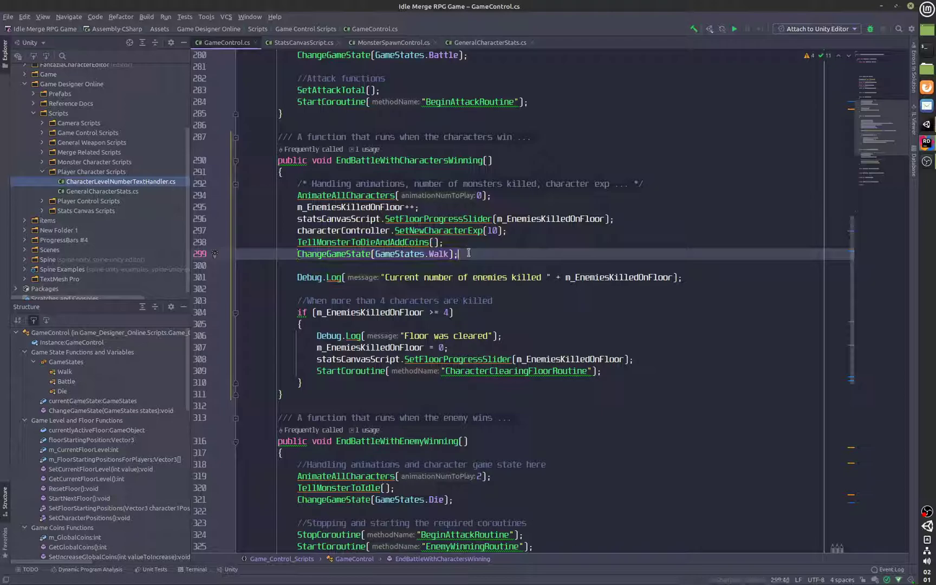
{"action": "scroll", "scroll_direction": "down", "scroll_amount": 3}
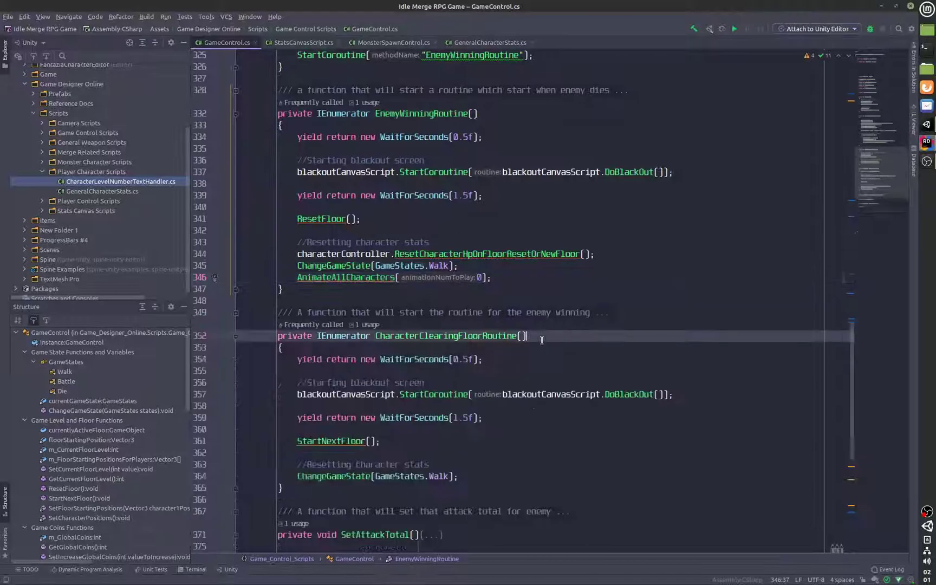
Review BeginAttackRoutine's enemy health check and enemy-winning call, then GetEnemiesKilledOnFloor and BeginBattle.
{"action": "scroll", "scroll_direction": "down", "scroll_amount": 3}
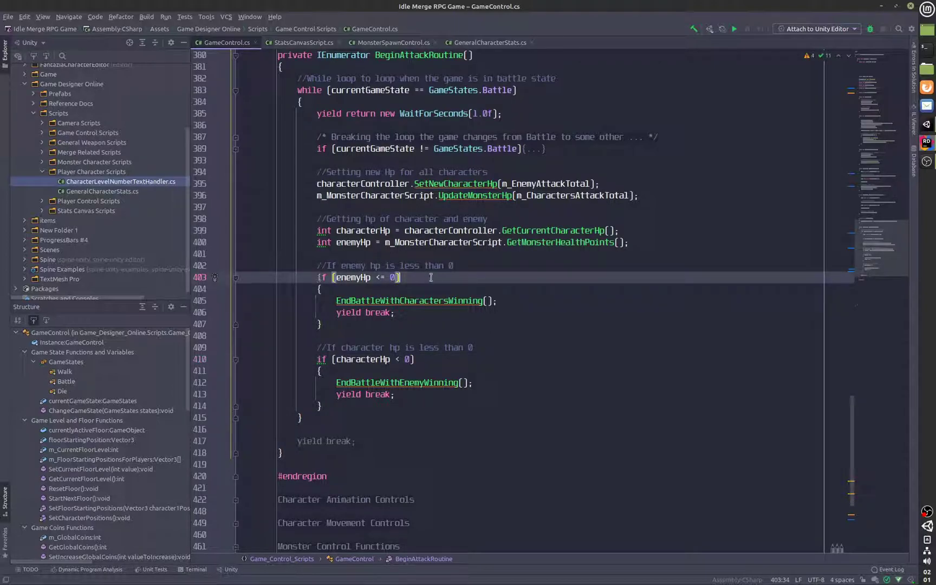
{"action": "double_click", "coordinate": [354, 276]}
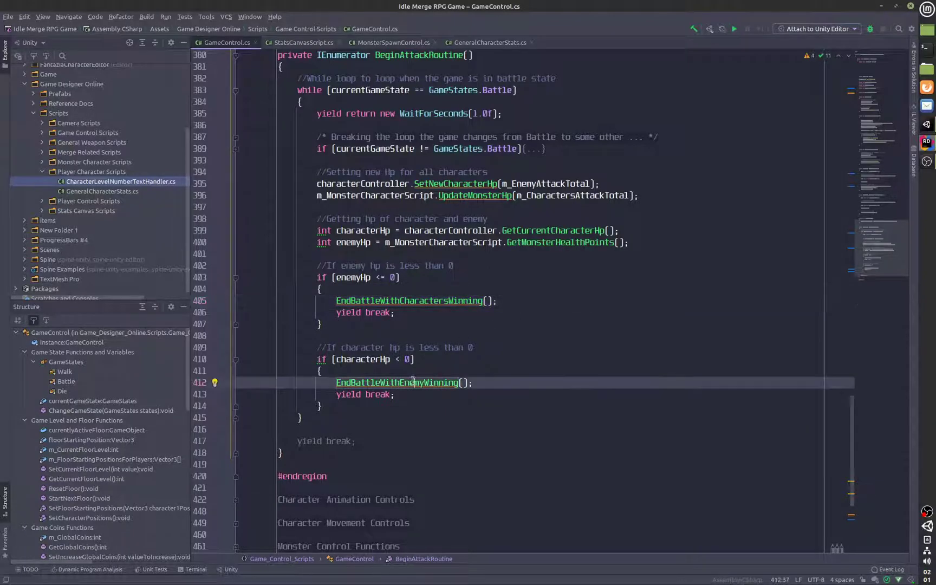
{"action": "left_click", "coordinate": [473, 382]}
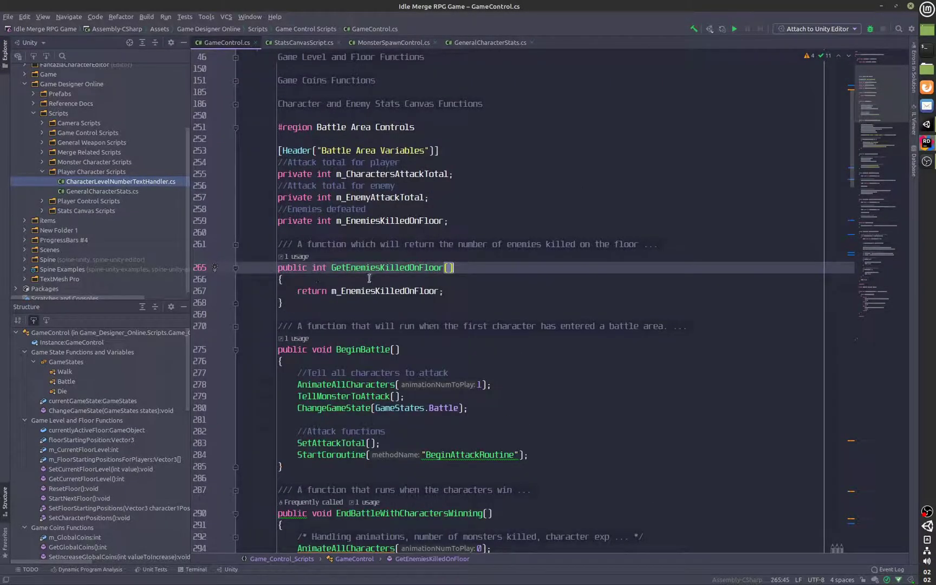
{"action": "scroll", "scroll_direction": "down", "scroll_amount": 3}
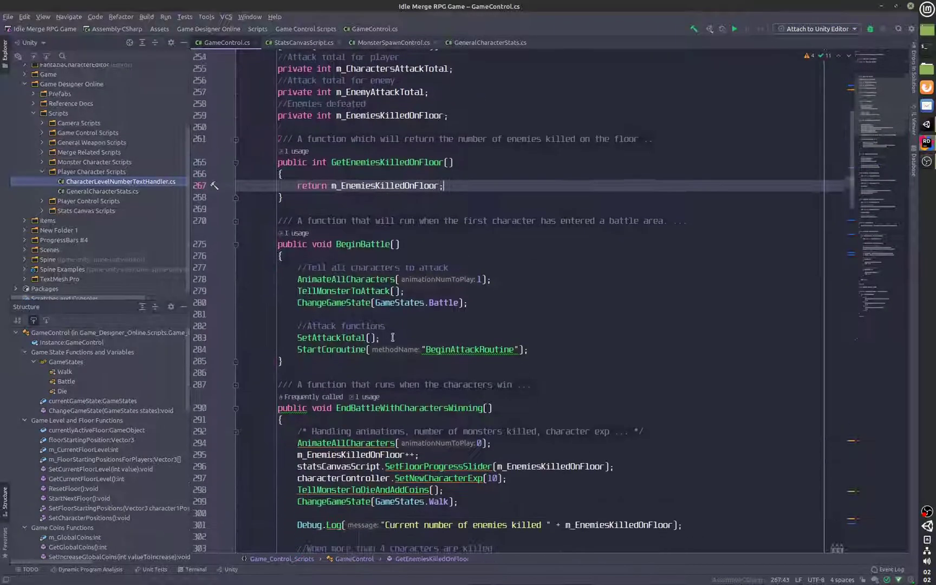
{"action": "scroll", "scroll_direction": "down", "scroll_amount": 3}
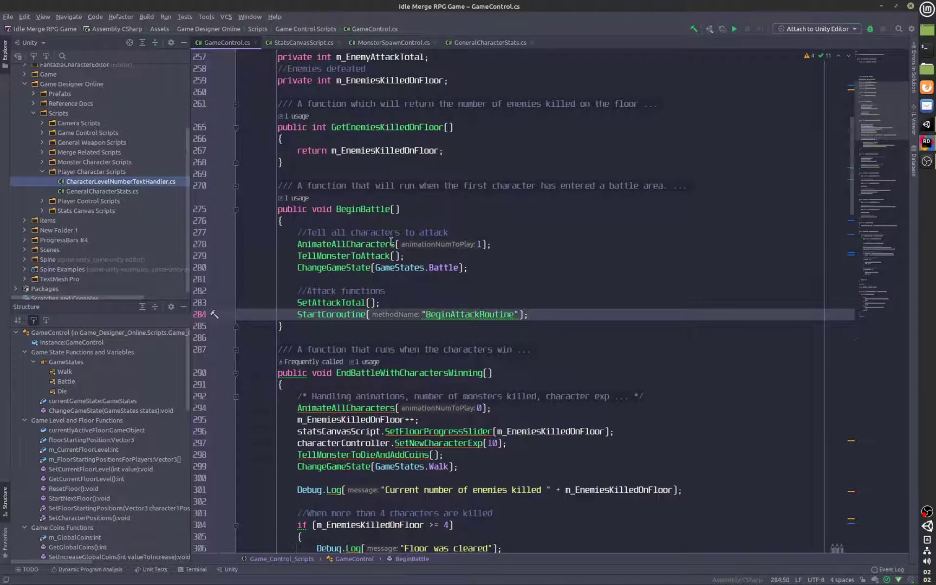
{"action": "scroll", "scroll_direction": "down", "scroll_amount": 3}
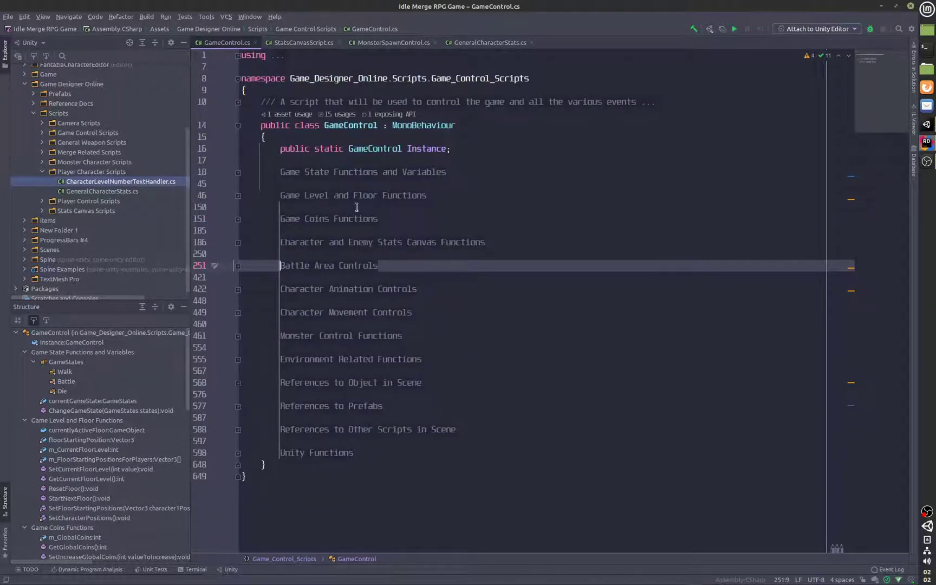
Unfold Game Level and Floor Functions and SetCharacterPositions, then view StatsCanvasScript.cs.
{"action": "left_click", "coordinate": [239, 195]}
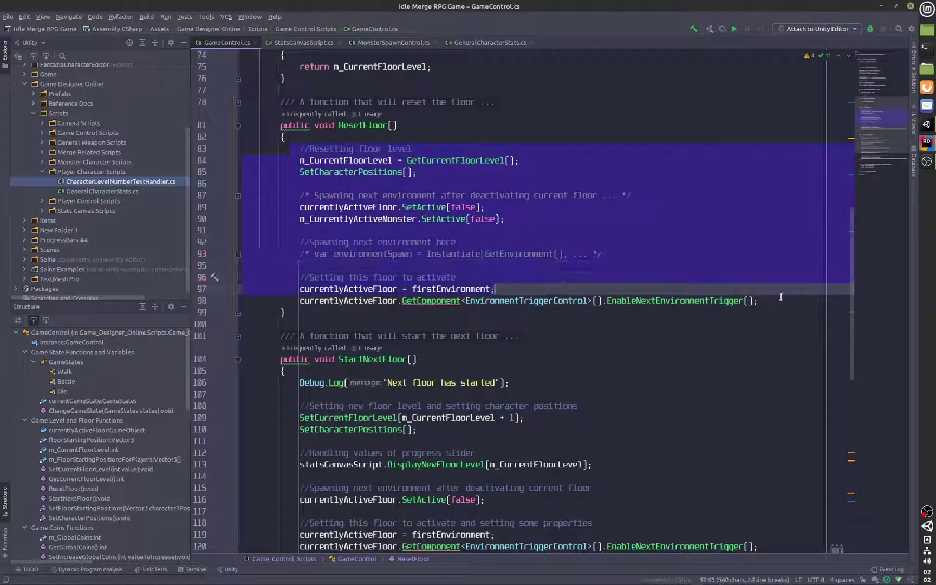
{"action": "scroll", "scroll_direction": "down", "scroll_amount": 3}
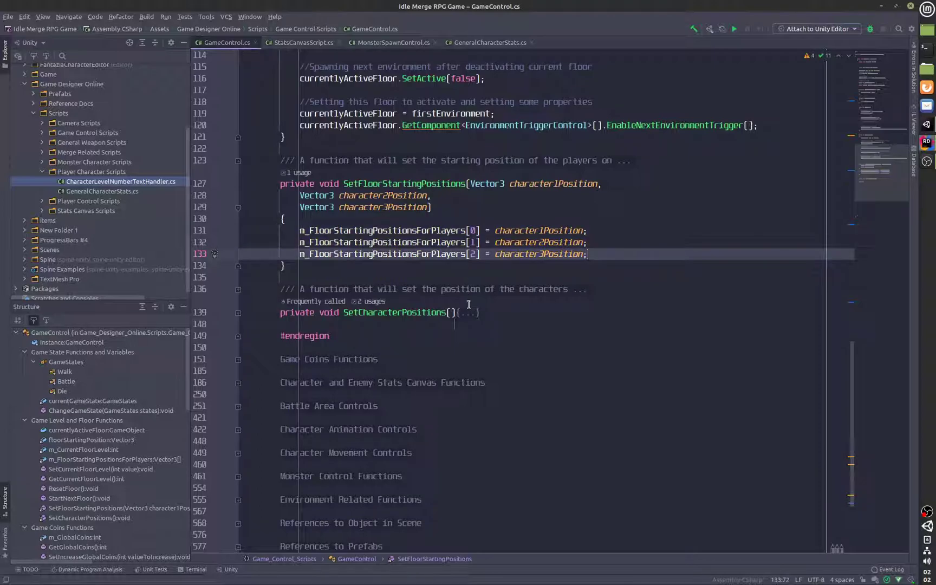
{"action": "left_click", "coordinate": [462, 312]}
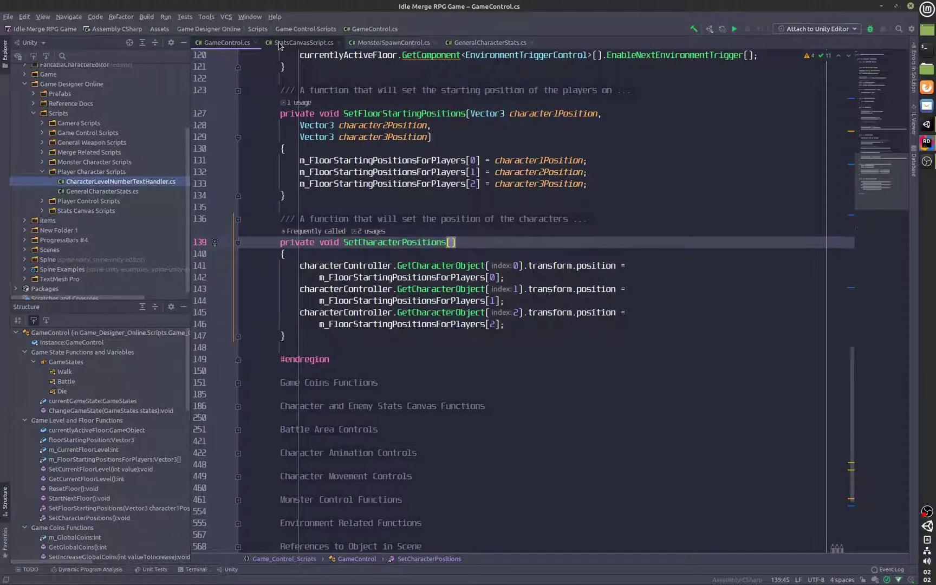
{"action": "left_click", "coordinate": [303, 43]}
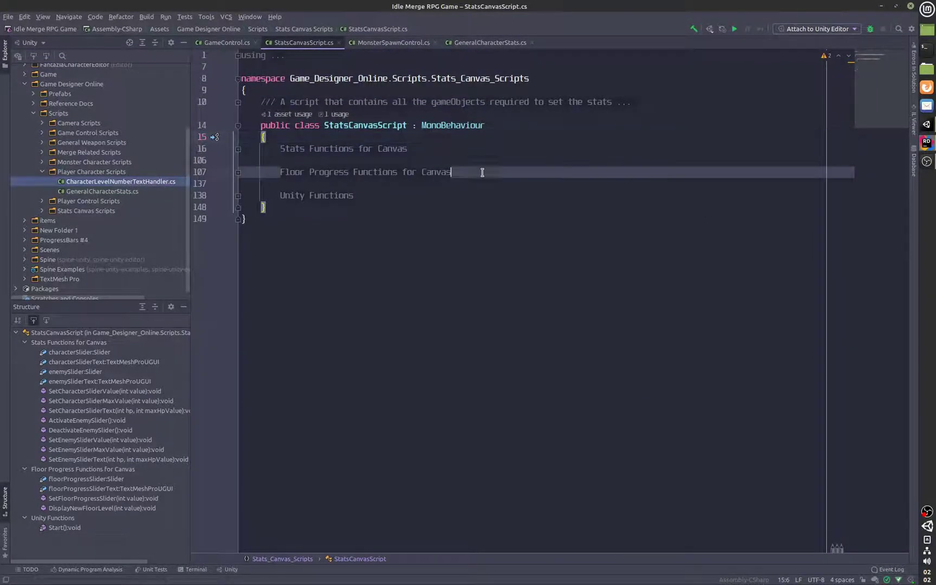
Read SpawnAMonster's boss-spawn check in MonsterSpawnControl.cs, then return to Unity.
{"action": "left_click", "coordinate": [392, 42]}
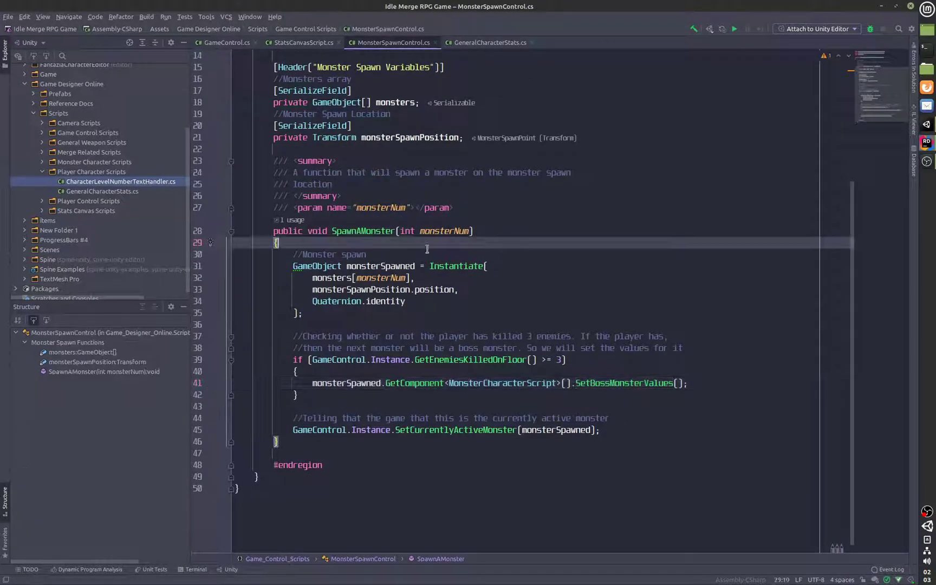
{"action": "left_click", "coordinate": [490, 43]}
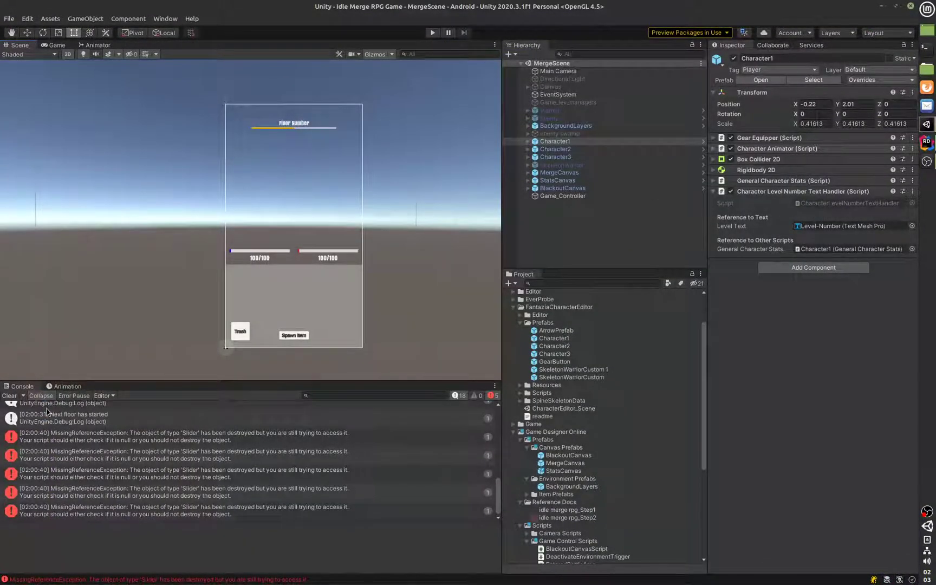
Clear the console and open Character1's CharacterLevelNumberTextHandler script in Rider.
{"action": "left_click", "coordinate": [9, 396]}
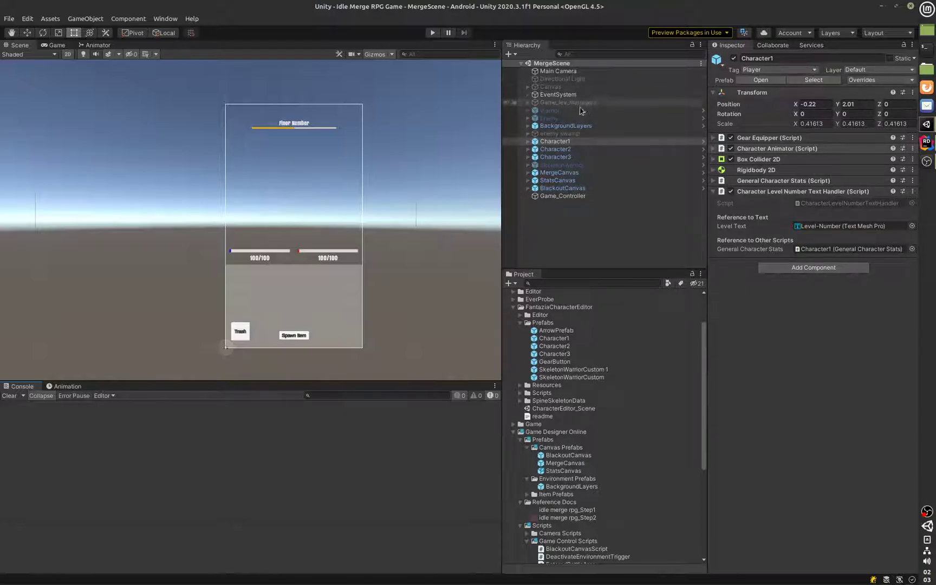
{"action": "left_click", "coordinate": [562, 195]}
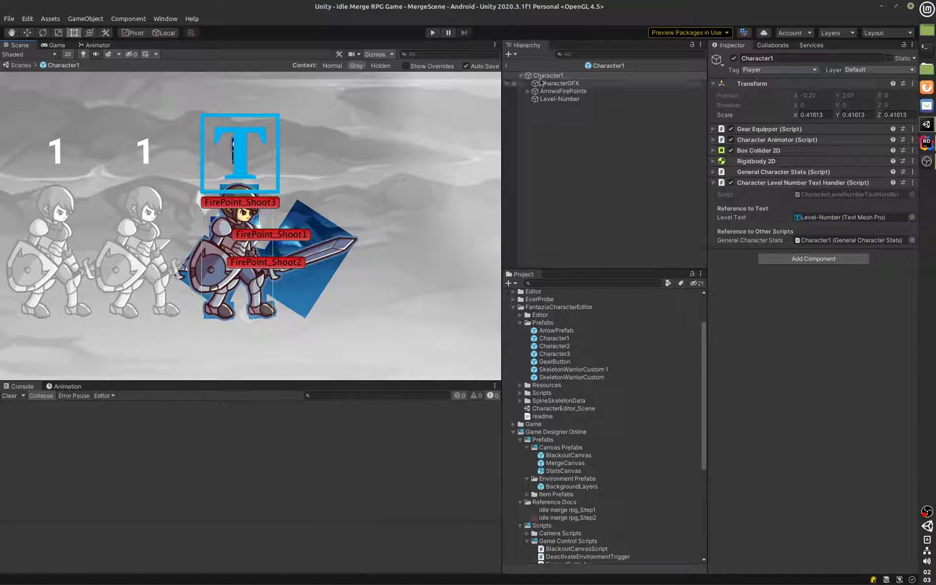
{"action": "left_click", "coordinate": [549, 76]}
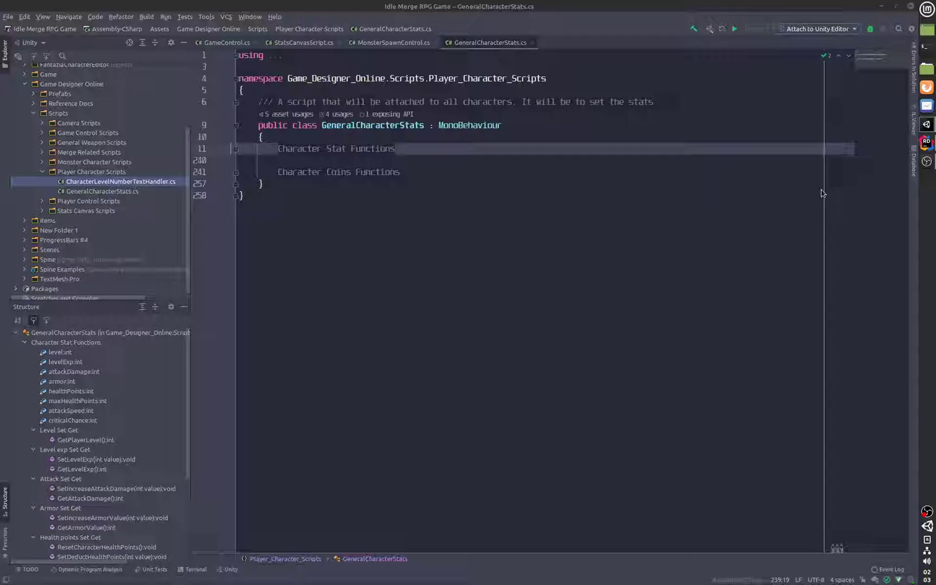
{"action": "left_click", "coordinate": [121, 182]}
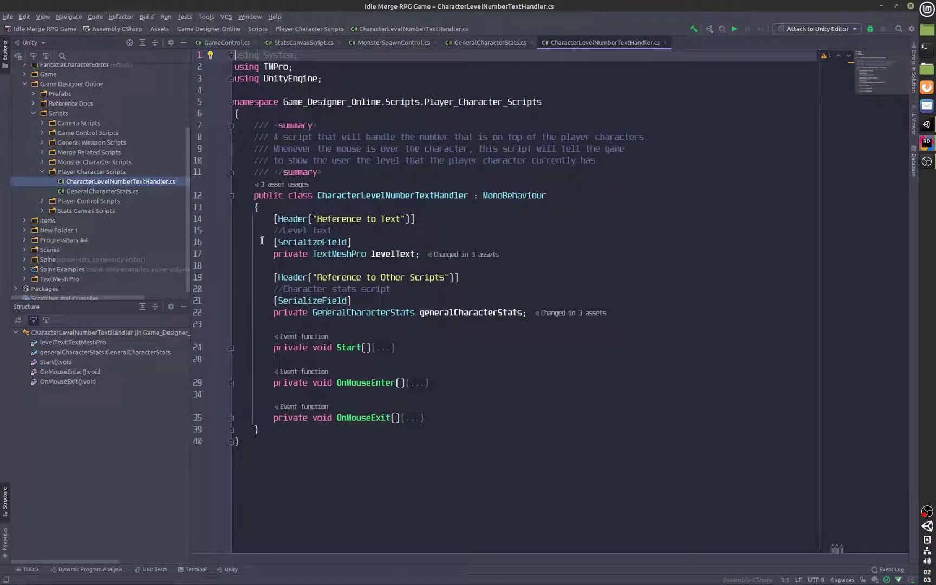